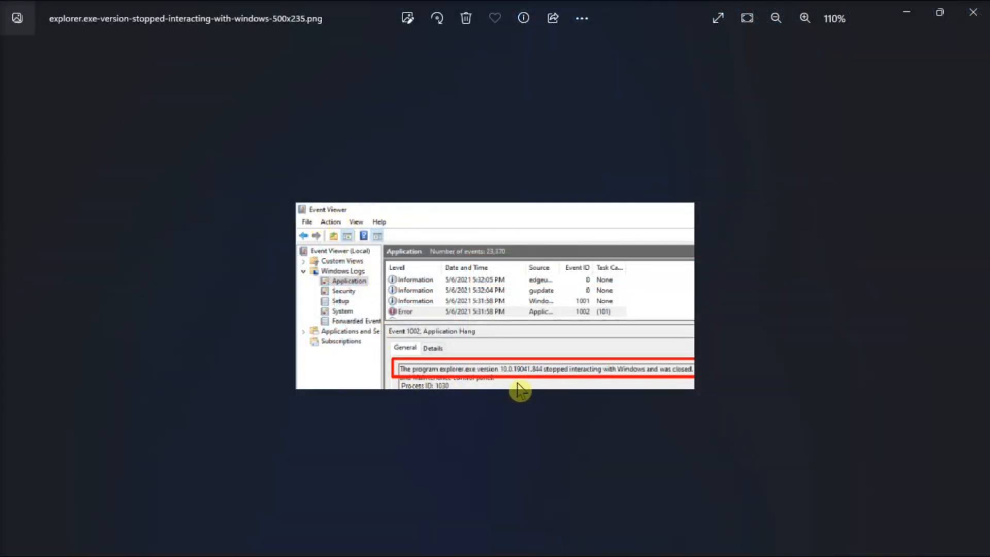
pyautogui.moveTo(786, 351)
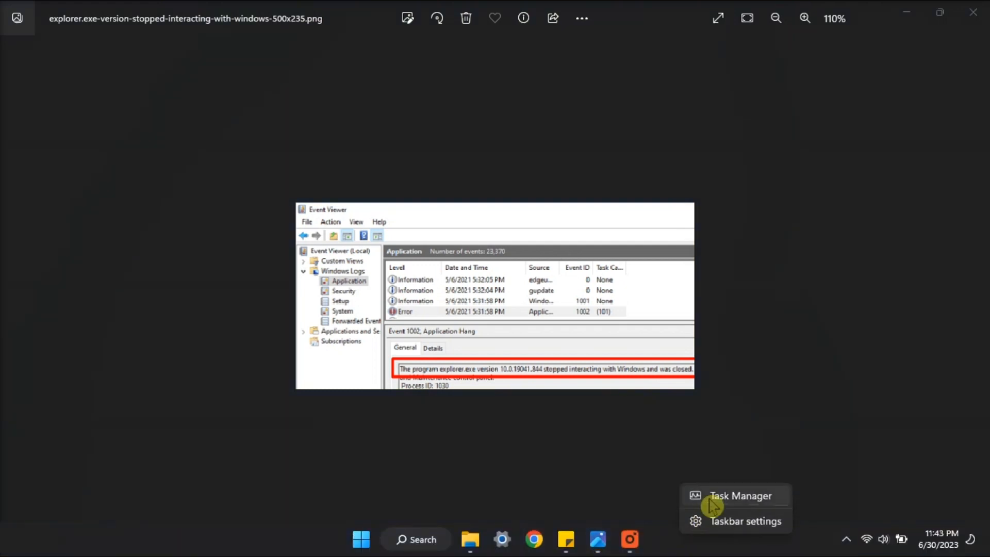
# Run explorer.exe as a new Task Manager task with administrative privileges, then bring up File Explorer.
pyautogui.click(740, 495)
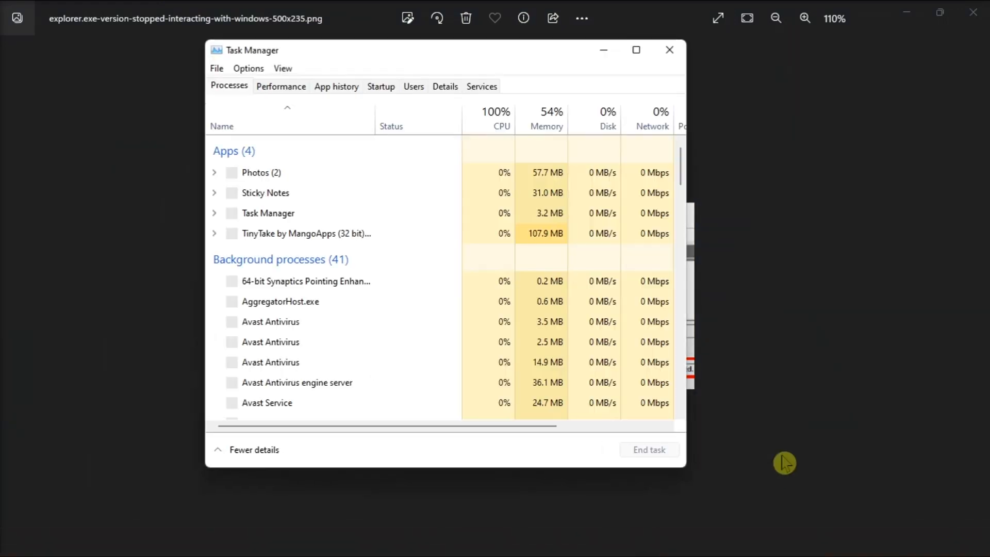
pyautogui.click(217, 68)
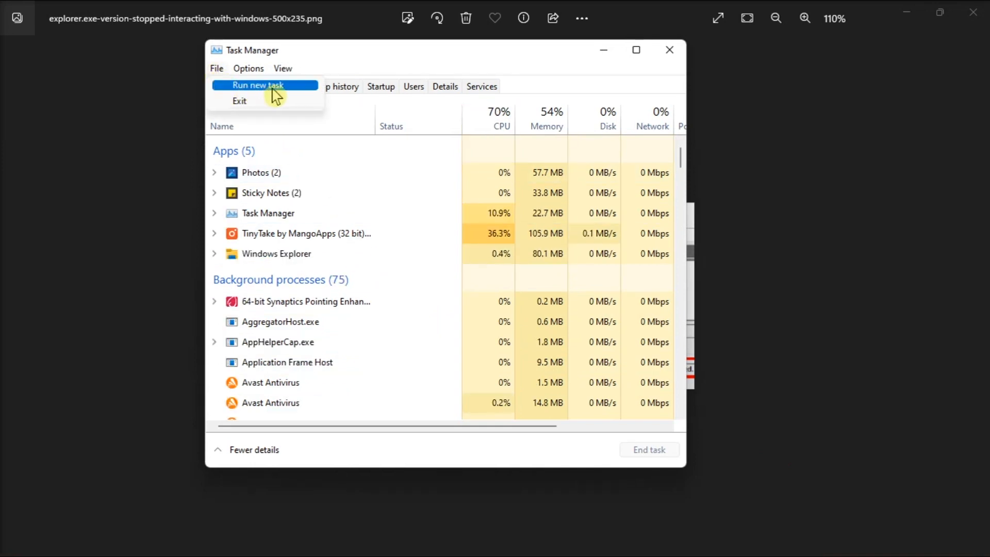
pyautogui.click(258, 85)
pyautogui.write('explorer.exe')
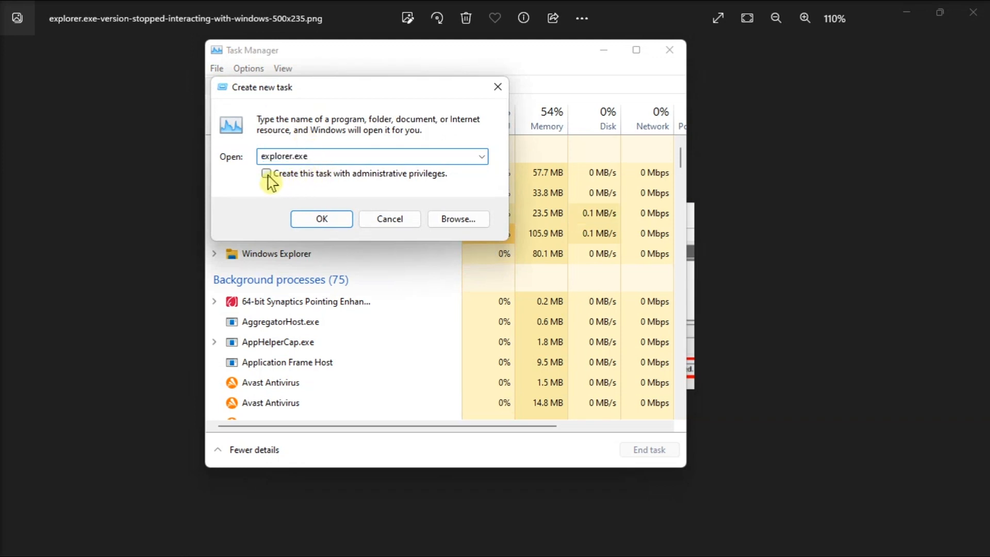
pyautogui.click(267, 173)
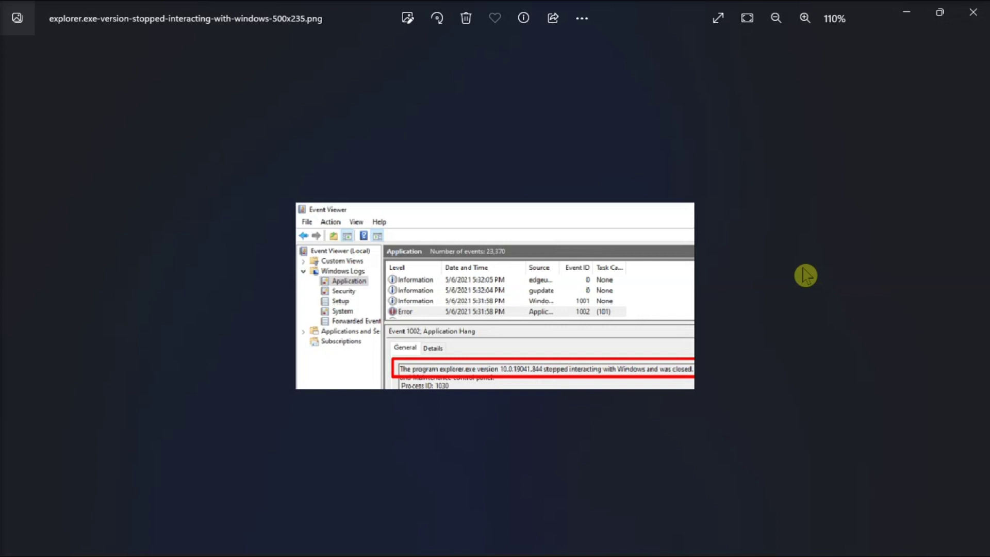
pyautogui.moveTo(580, 417)
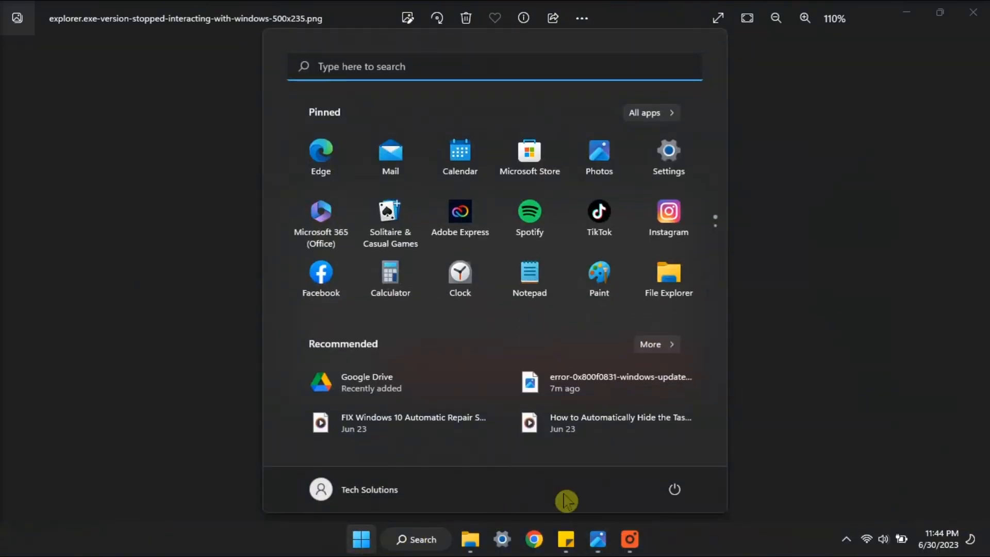
pyautogui.click(675, 489)
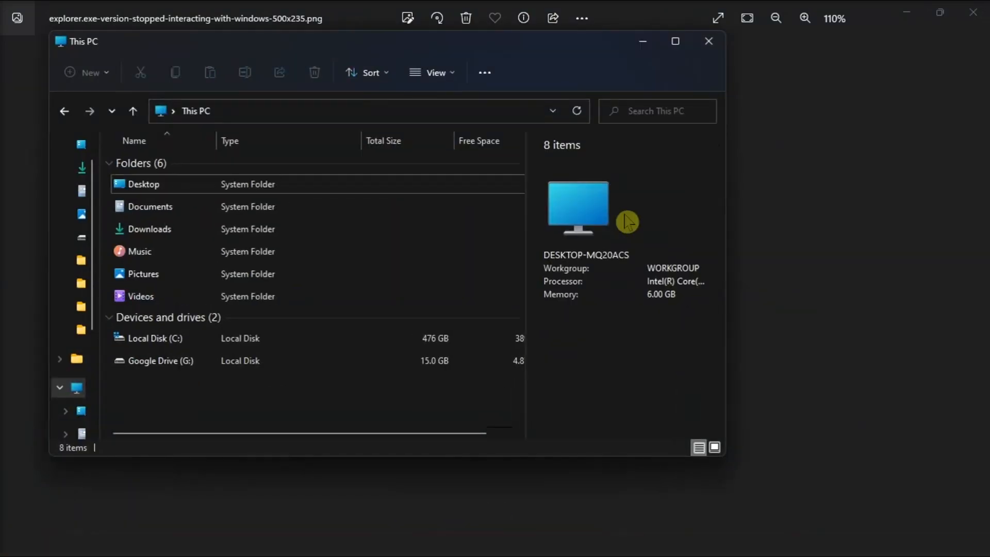
# Maximize This PC and switch off the Details pane under View > Show.
pyautogui.click(674, 41)
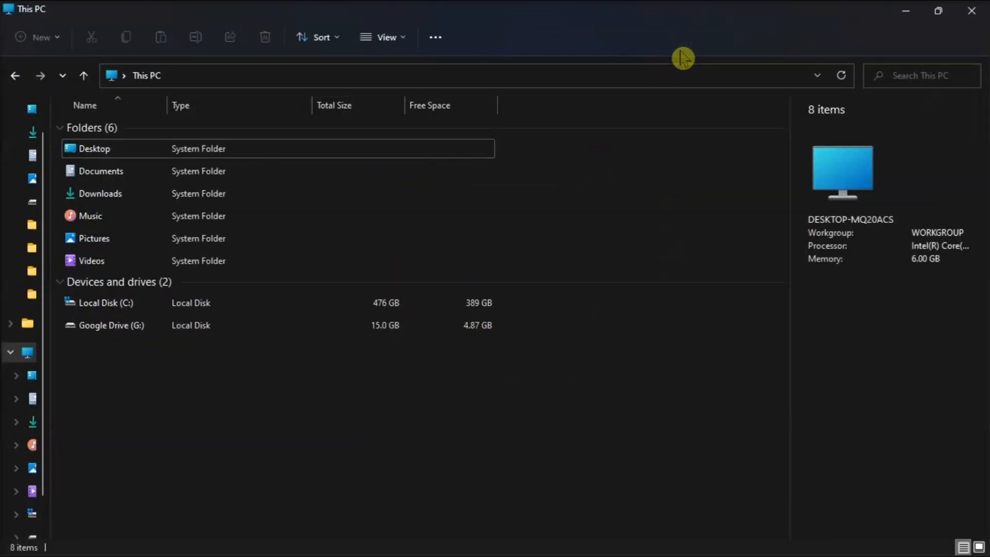
pyautogui.click(384, 37)
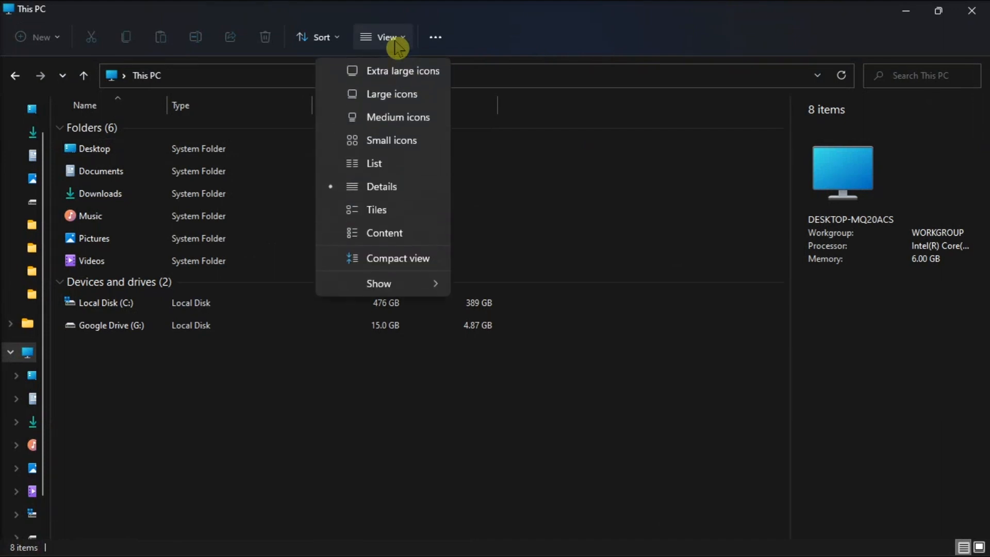
pyautogui.click(379, 284)
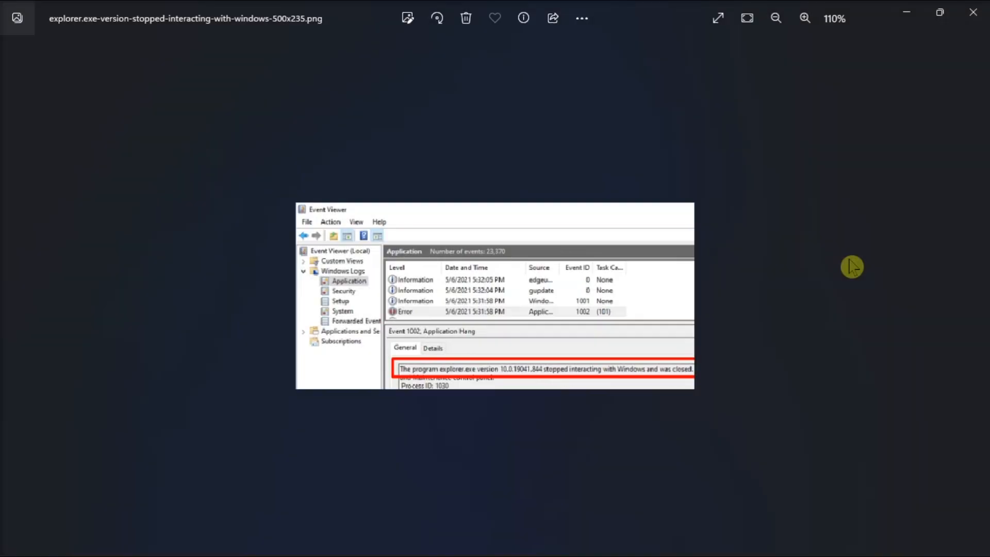
# Run 'recent' from the Run box to list the Recent folder's 149 shortcuts.
pyautogui.click(359, 554)
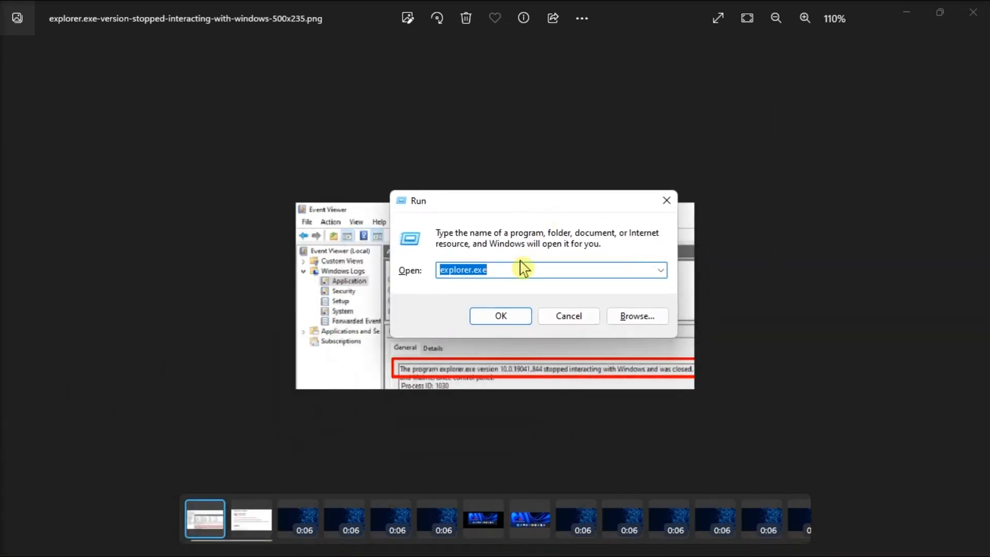
pyautogui.write('recent')
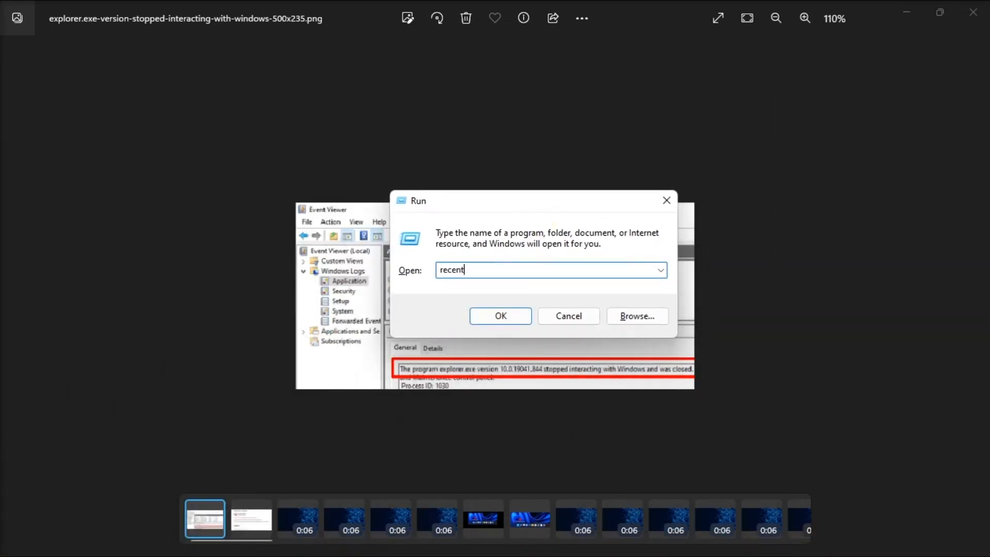
pyautogui.click(500, 315)
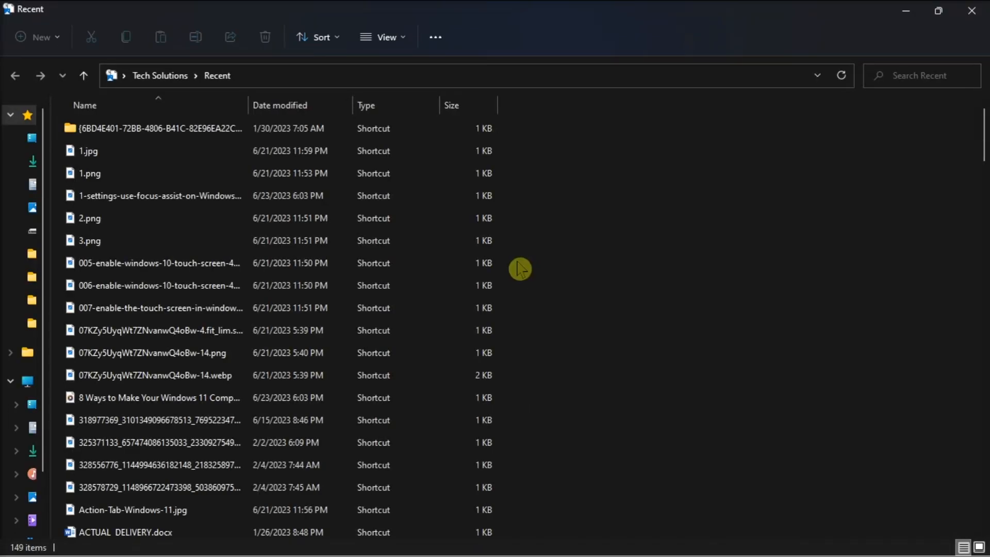
# Delete all 149 selected shortcuts in the Recent folder via the context menu.
pyautogui.rightClick(154, 285)
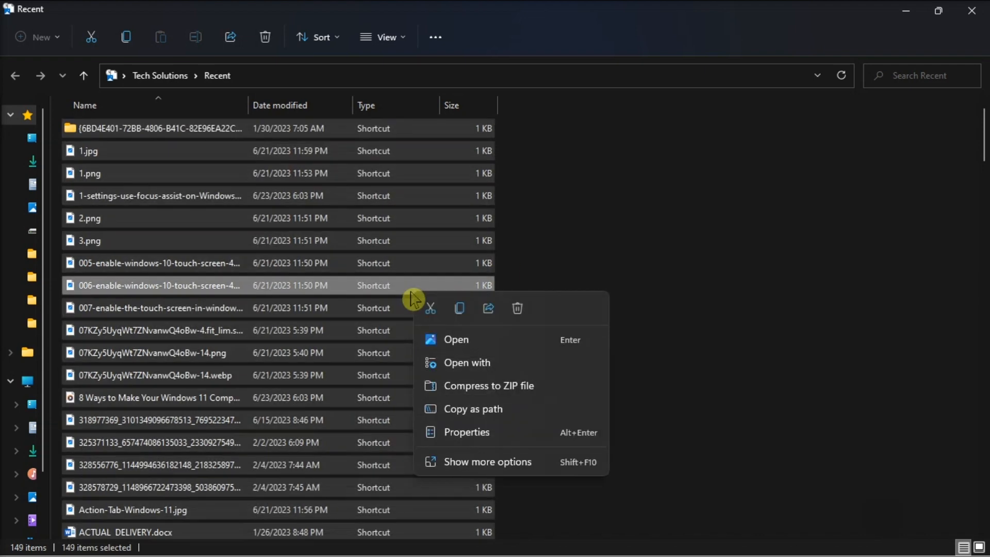
pyautogui.moveTo(517, 309)
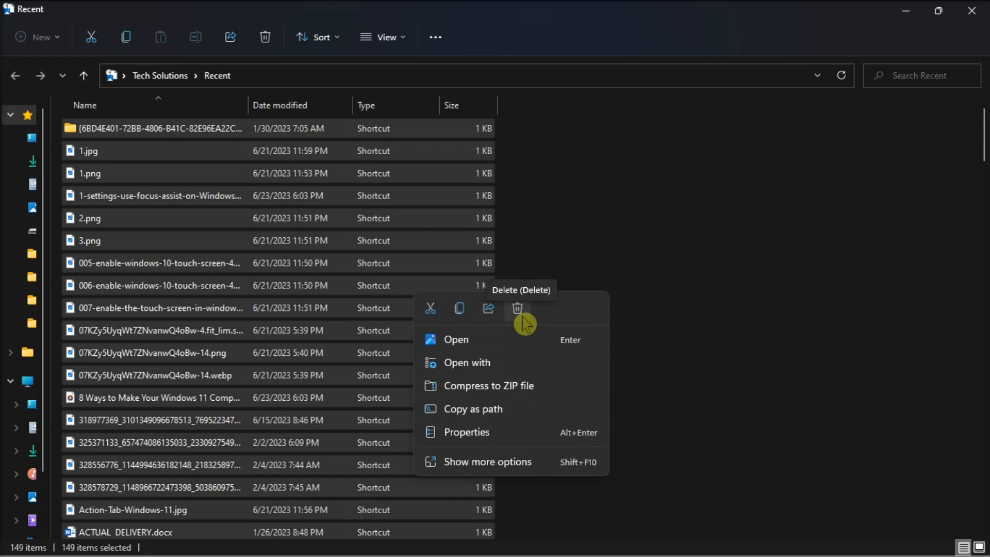
pyautogui.moveTo(547, 547)
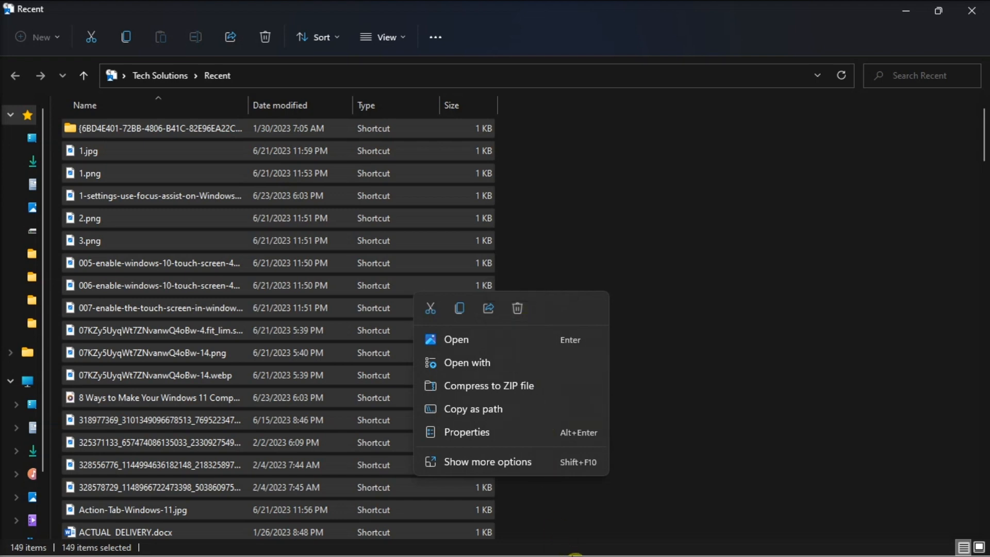
pyautogui.click(361, 541)
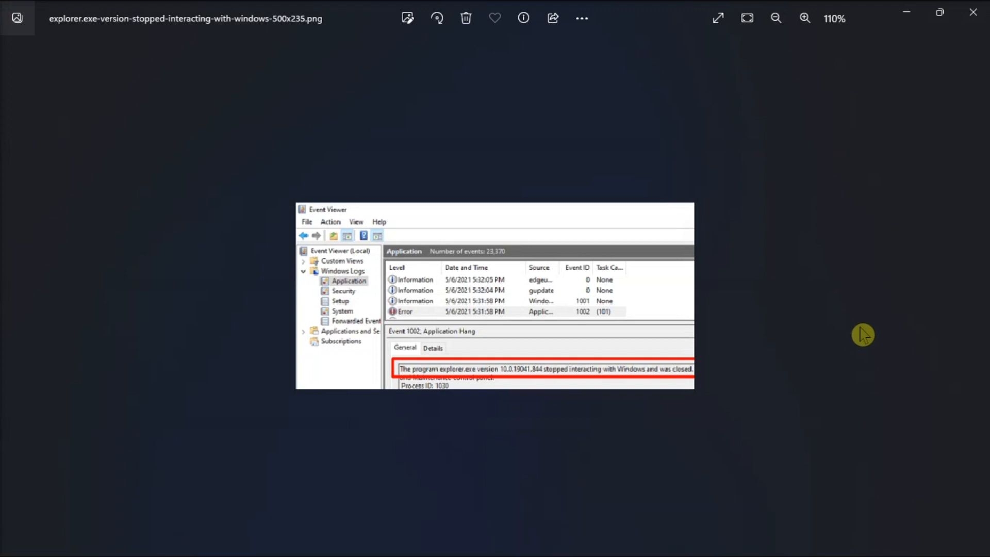
pyautogui.moveTo(862, 331)
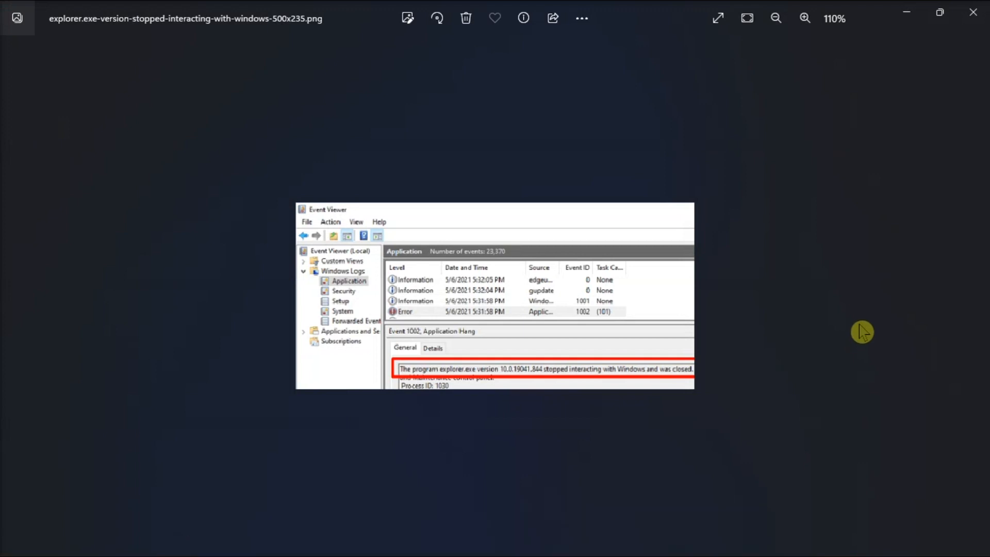